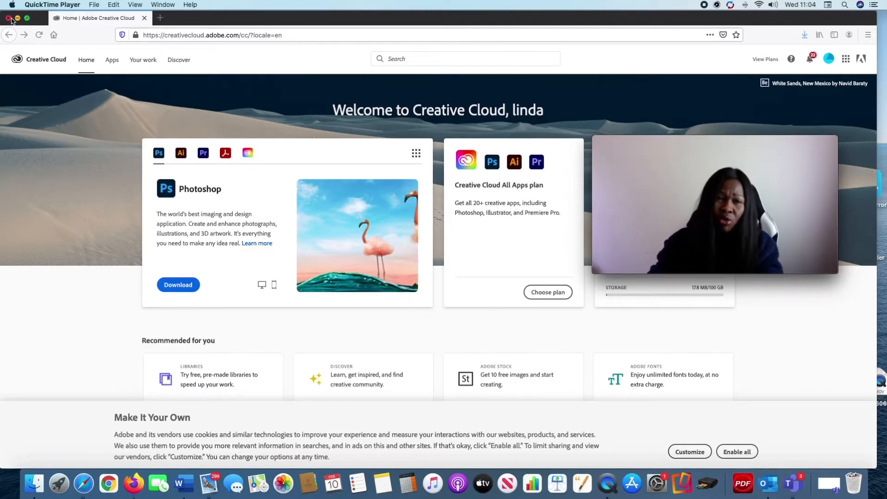
- Reopen Firefox and search Google for 'adobe creative cloud'
left_click(9, 17)
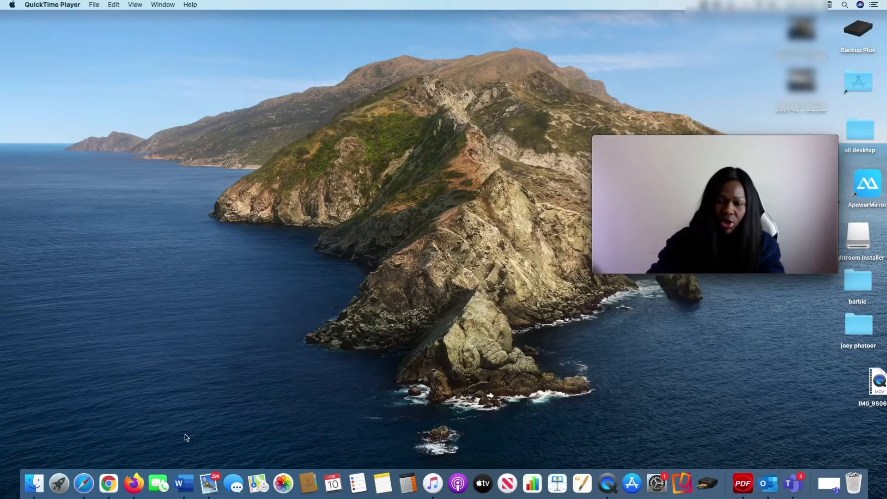
mouse_move(133, 483)
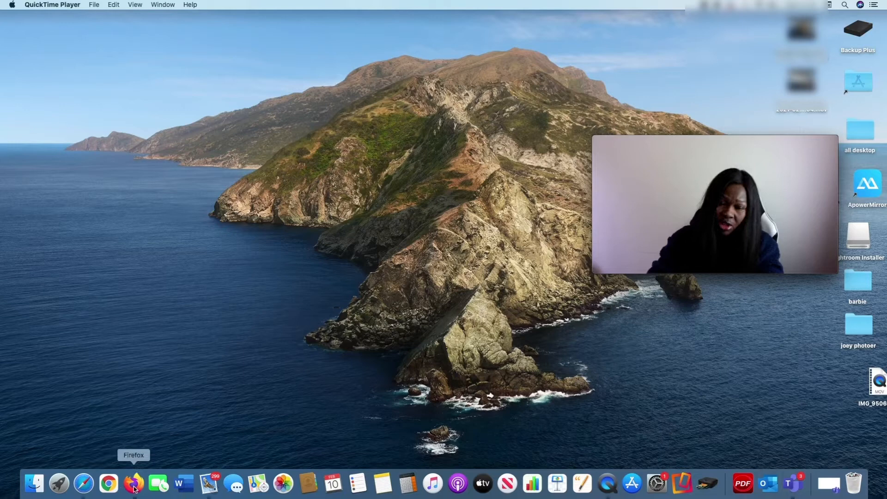
mouse_move(108, 483)
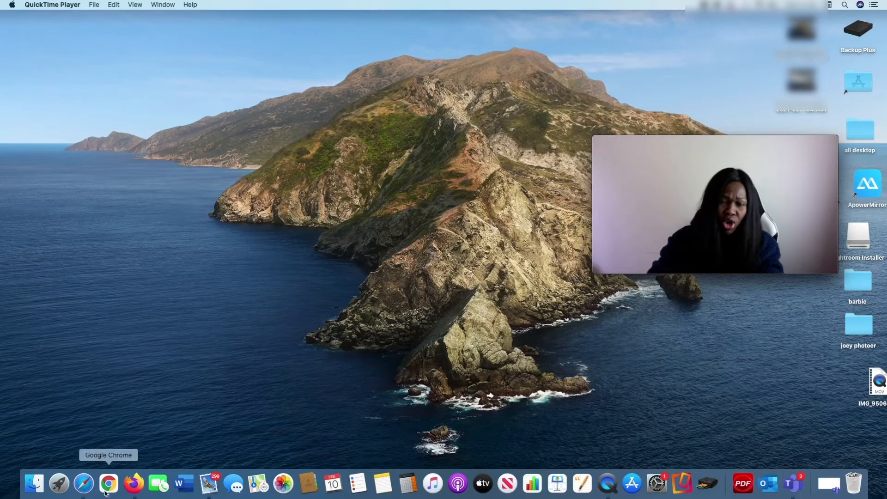
mouse_move(133, 483)
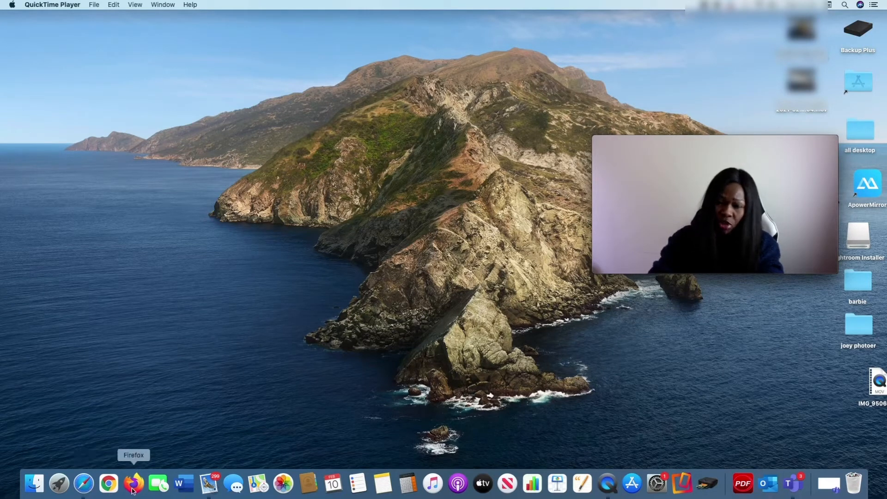
left_click(133, 483)
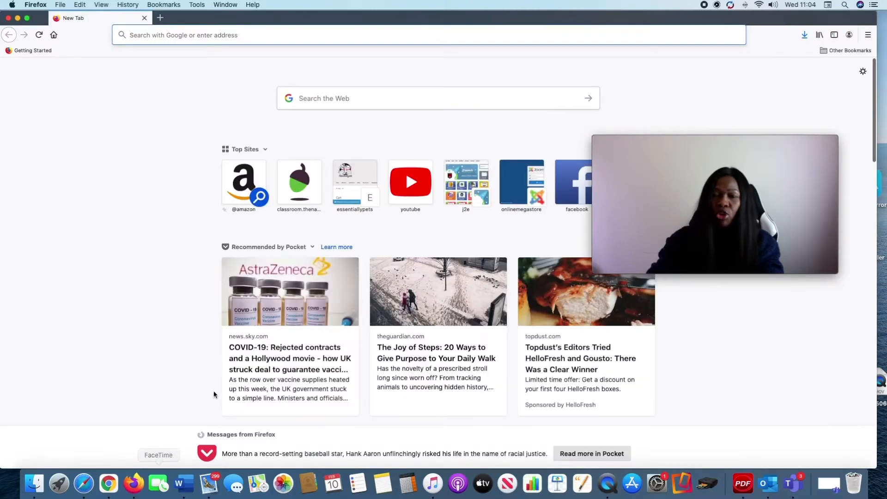
left_click(435, 98)
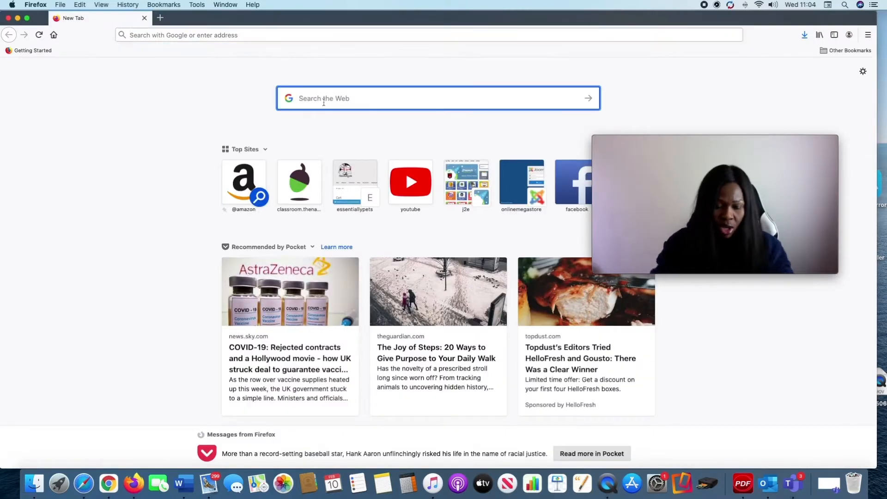
type("adobe creative cloud")
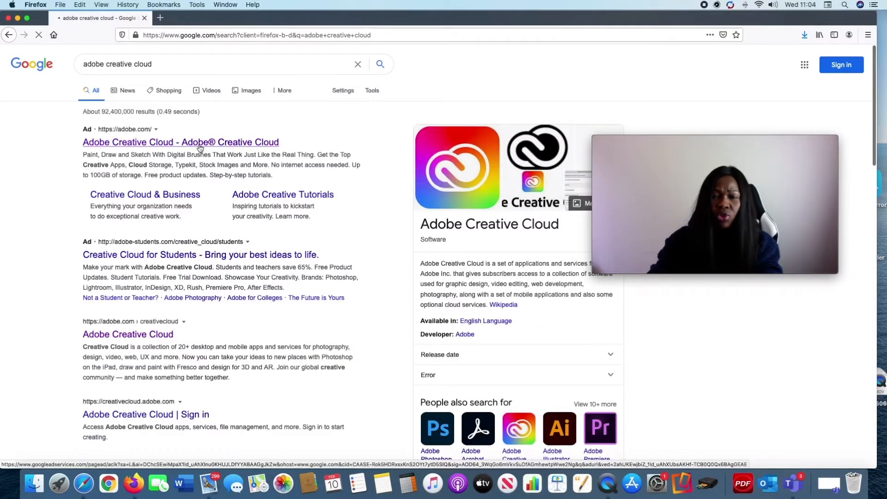
- Follow the Adobe Creative Cloud result to the signed-in Creative Cloud home page
left_click(180, 142)
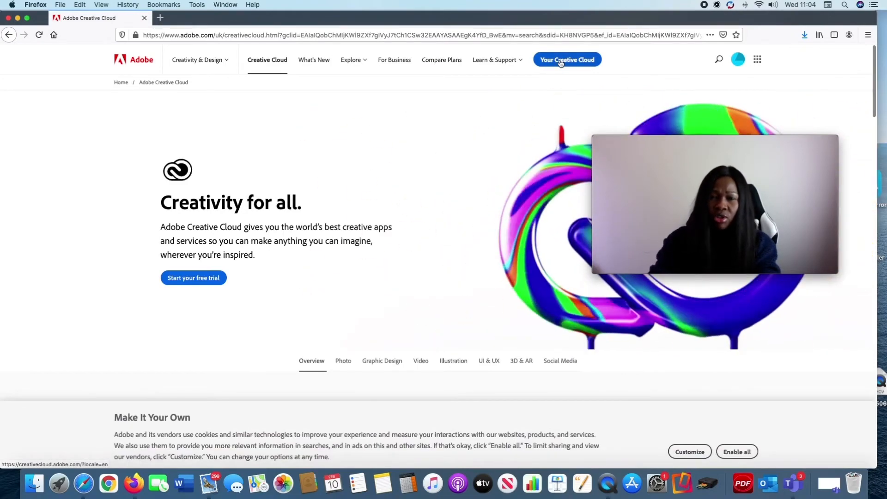
left_click(566, 59)
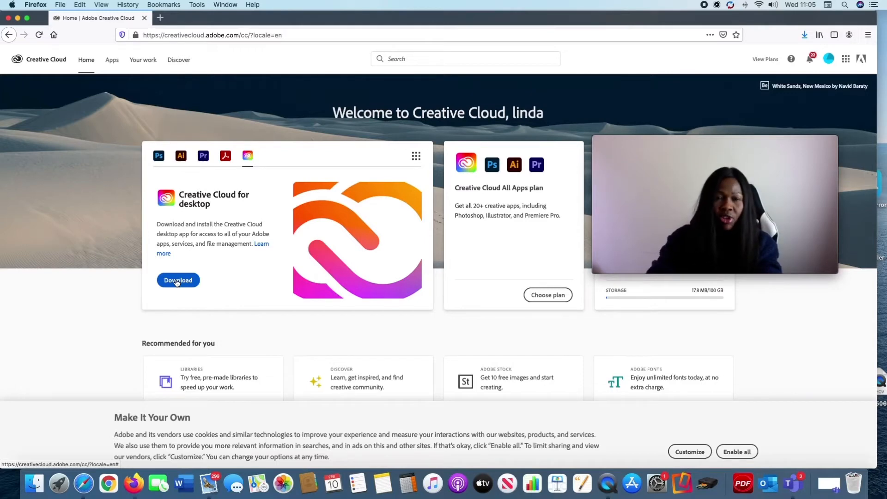
- Download Creative_Cloud_Installer.dmg and mount it with DiskImageMounter
left_click(177, 280)
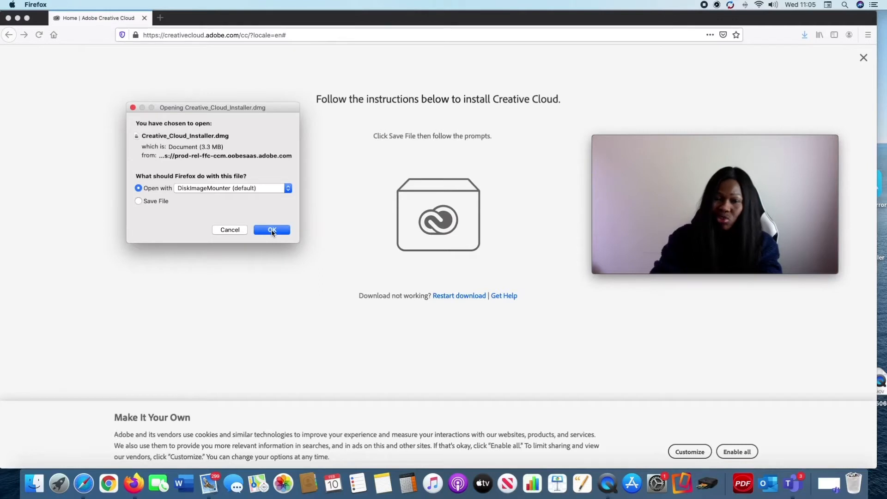
left_click(271, 230)
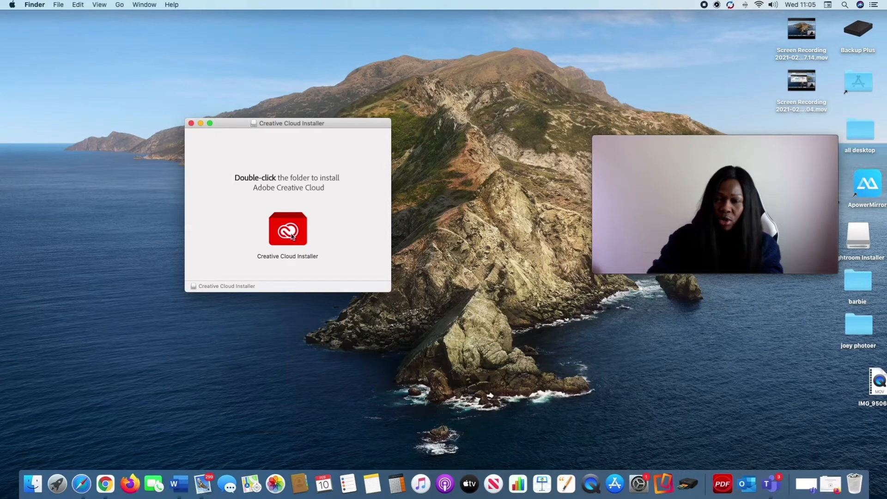
- Launch Creative Cloud Installer from the disk image, allowing it past the security warning
double_click(287, 229)
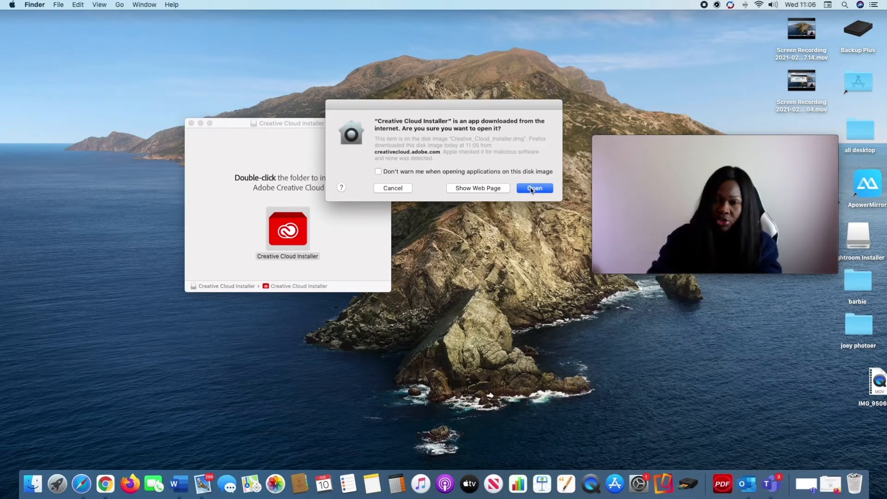
left_click(532, 187)
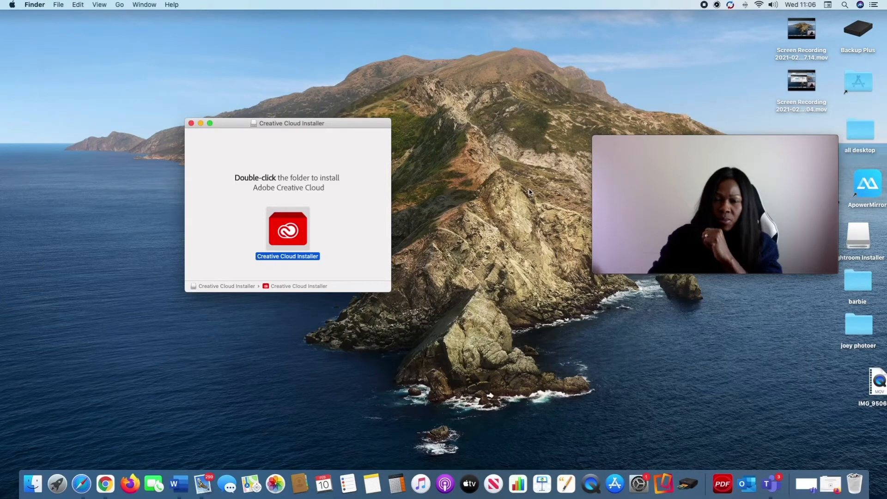
left_click(287, 215)
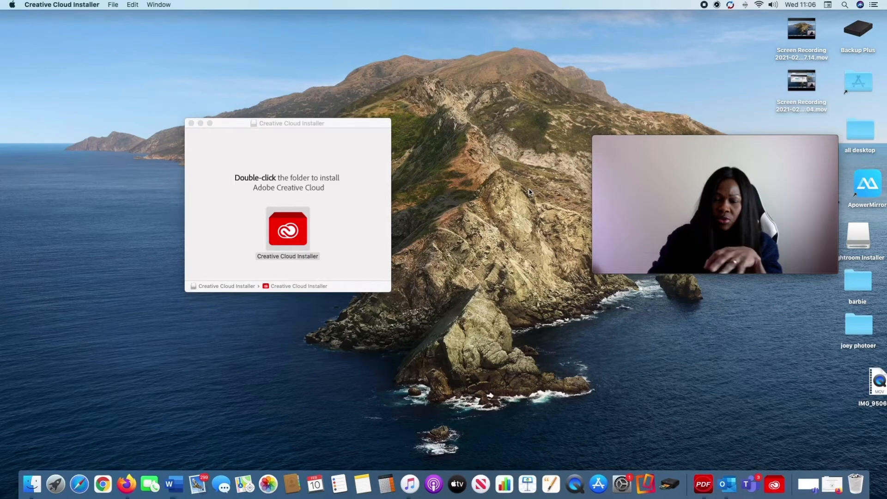
double_click(287, 229)
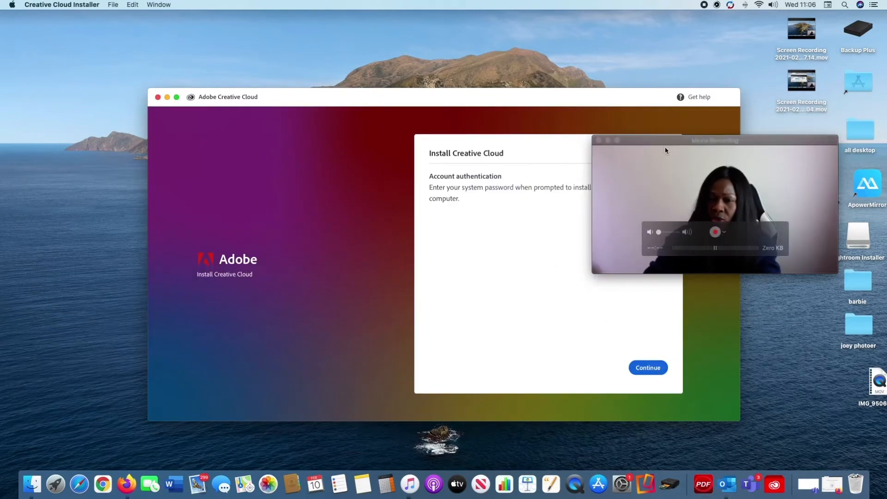
left_click_drag(714, 141, 765, 311)
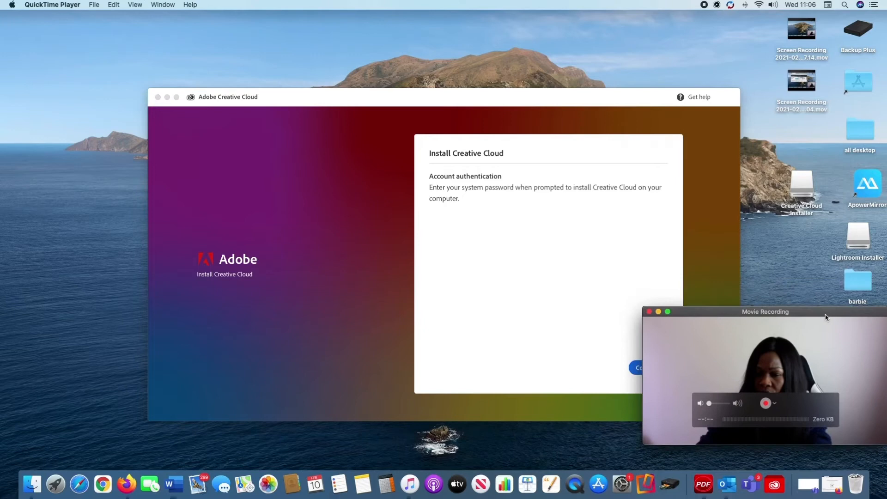
left_click_drag(765, 311, 764, 336)
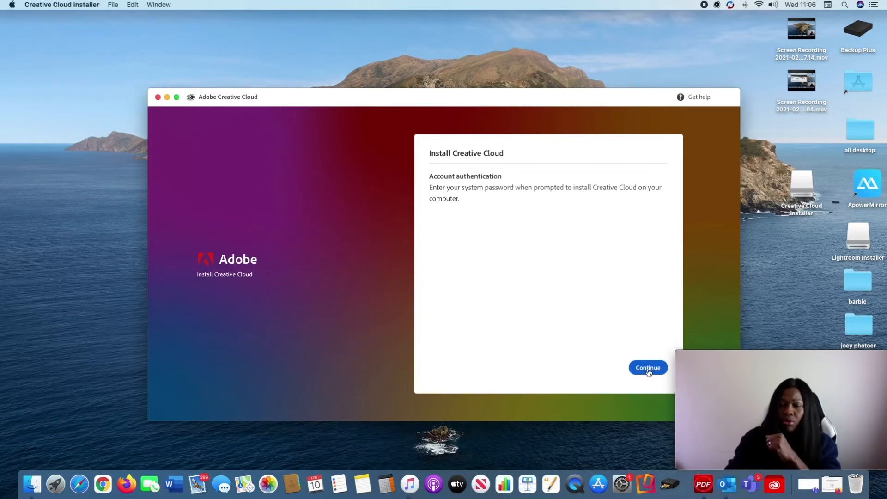
- Authorise the install with the system password and start installing Creative Cloud
left_click(647, 367)
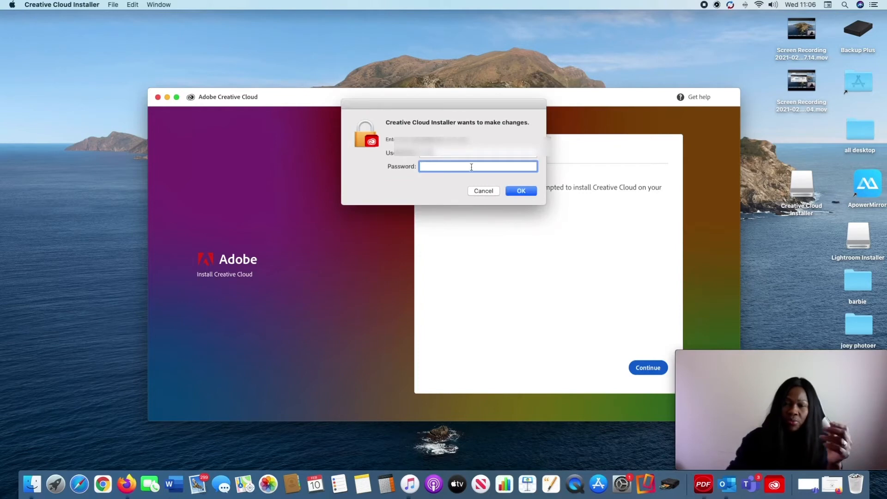
type("••••")
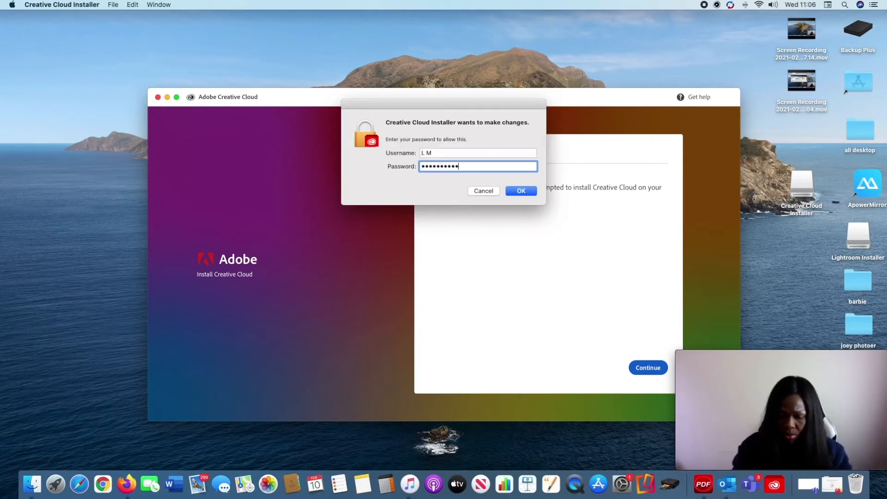
left_click(519, 190)
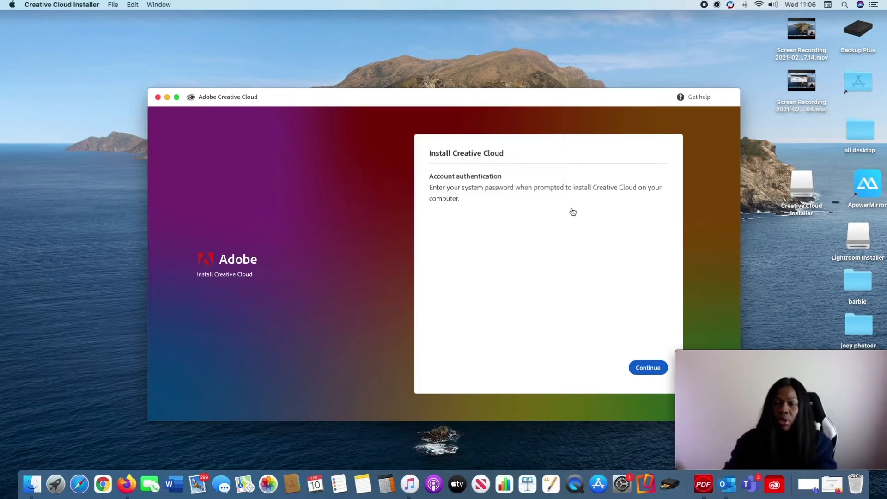
mouse_move(660, 230)
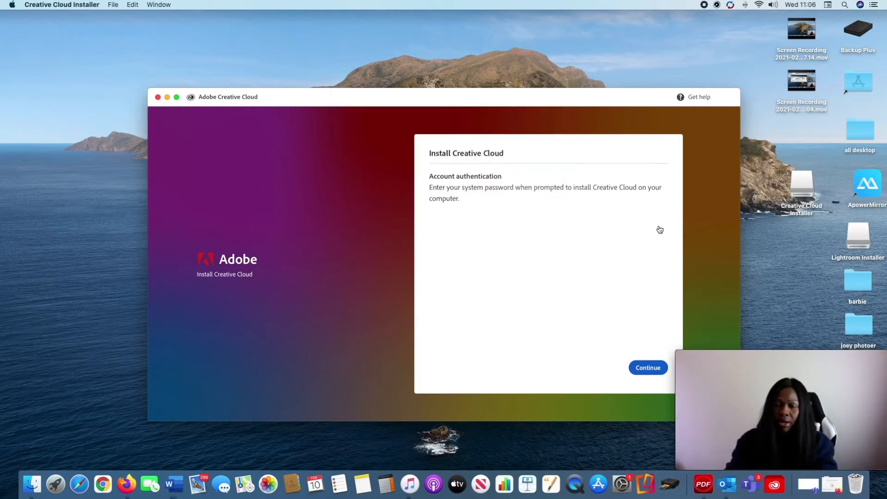
left_click(648, 367)
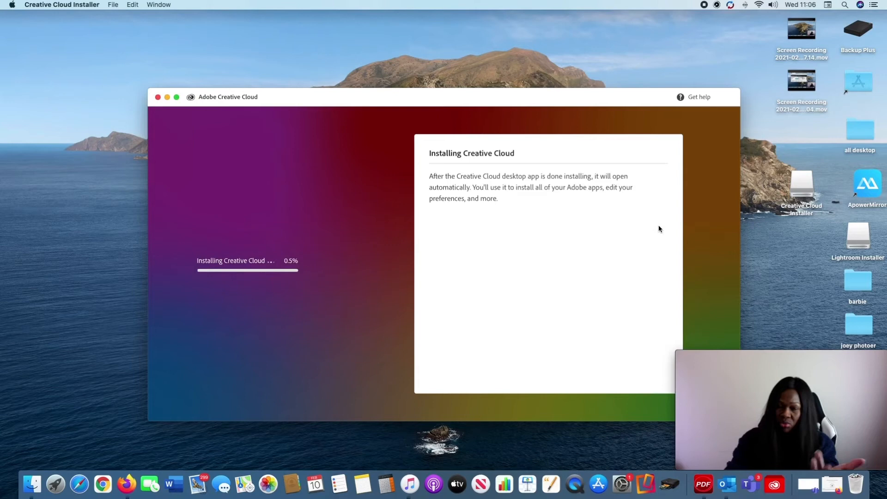
mouse_move(706, 253)
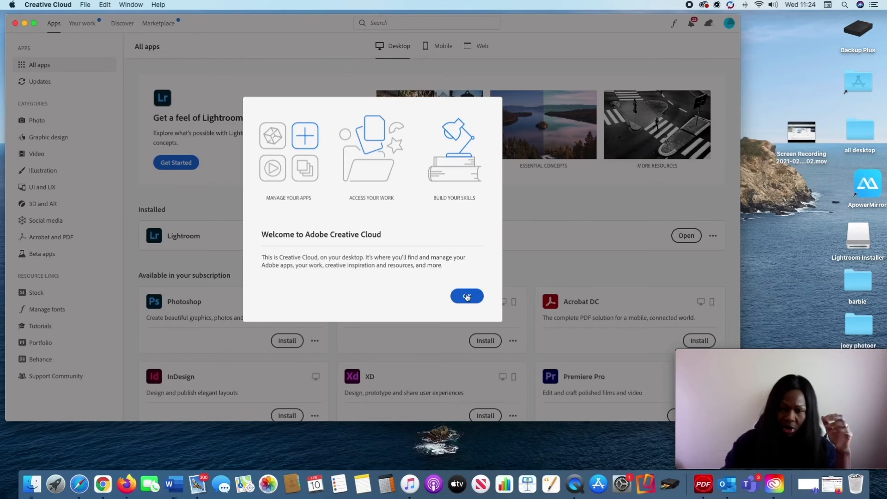
- Dismiss the welcome dialog and scroll through the All apps list of installable apps
left_click(465, 295)
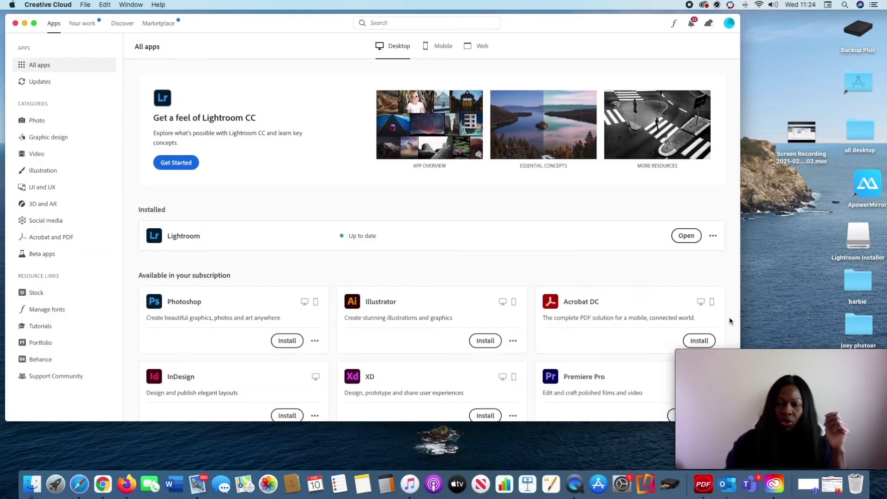
scroll("down", 3)
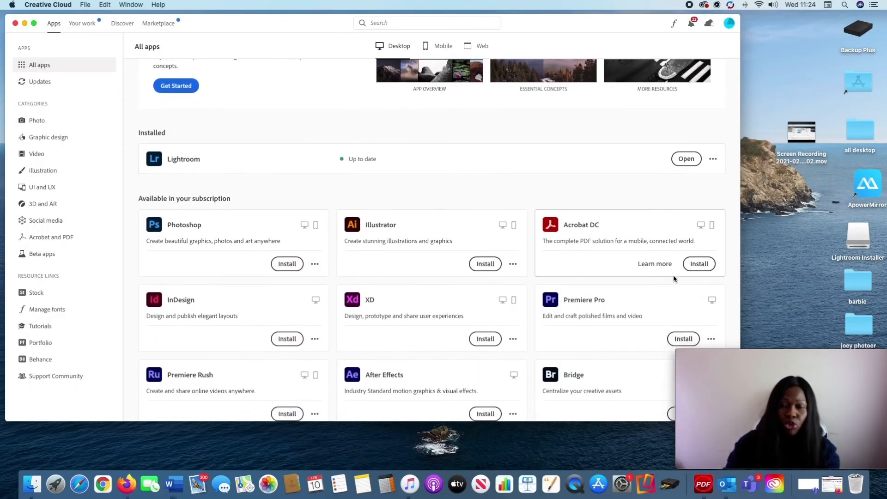
scroll("down", 3)
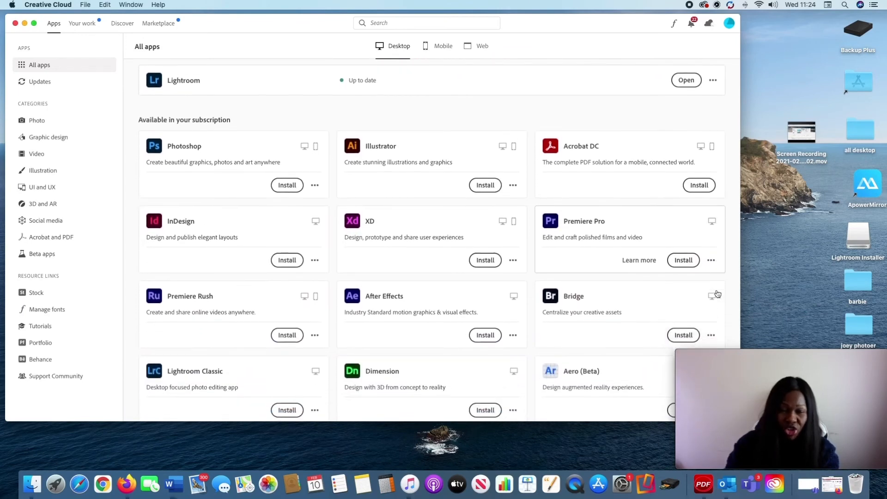
scroll("down", 3)
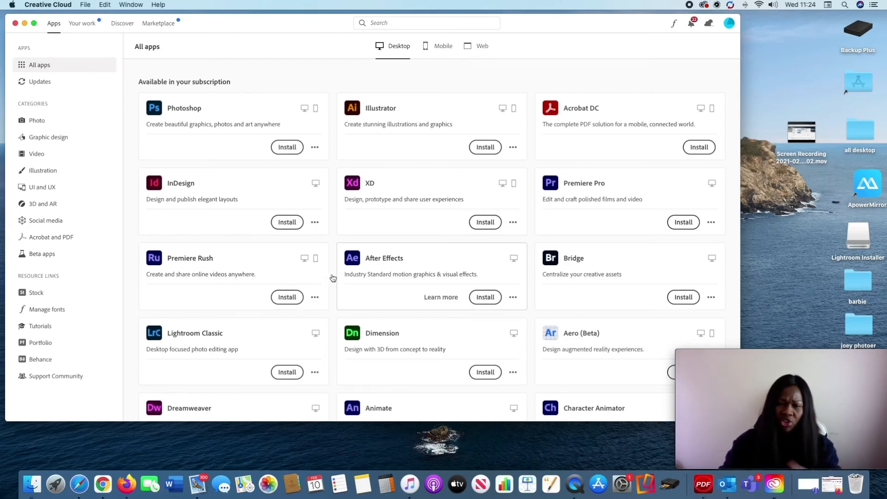
scroll("down", 3)
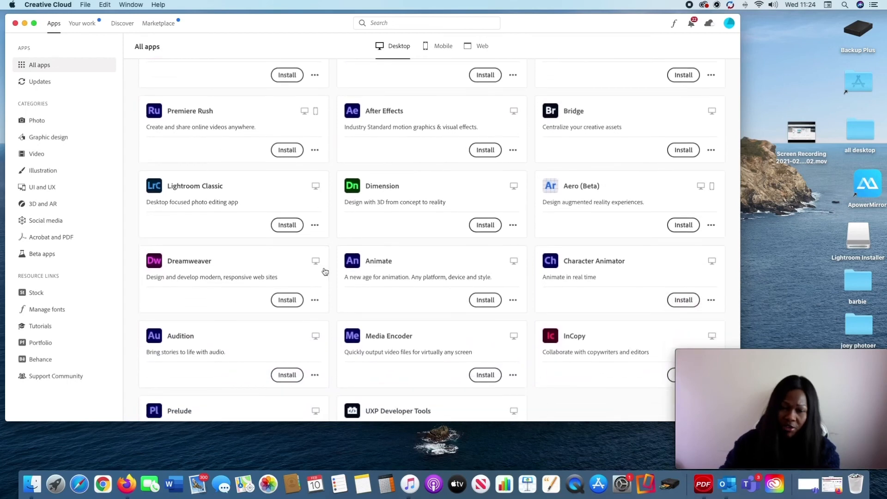
scroll("down", 3)
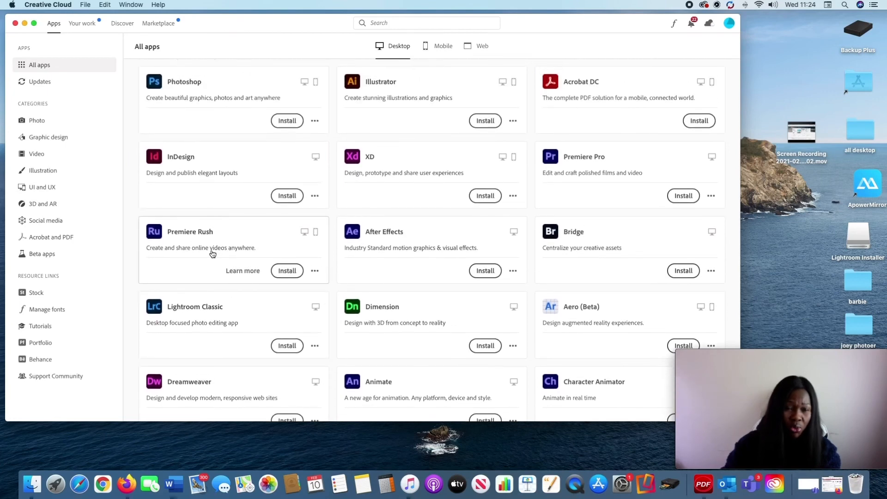
scroll("down", 3)
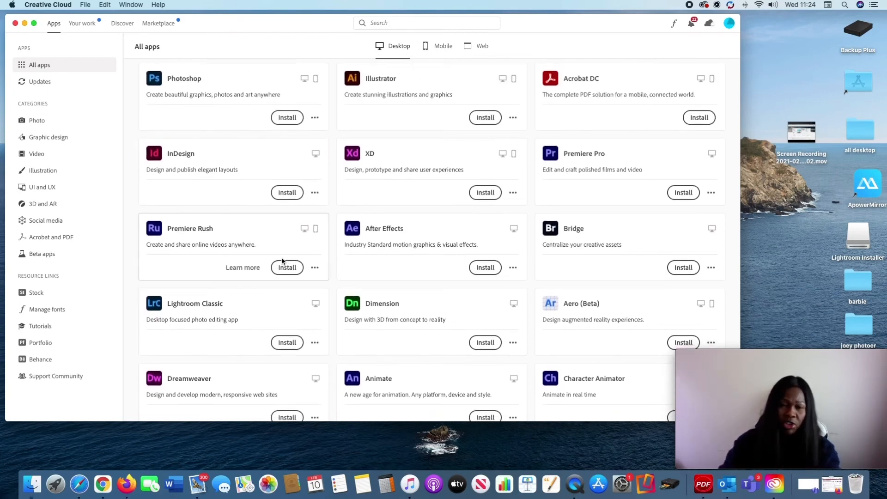